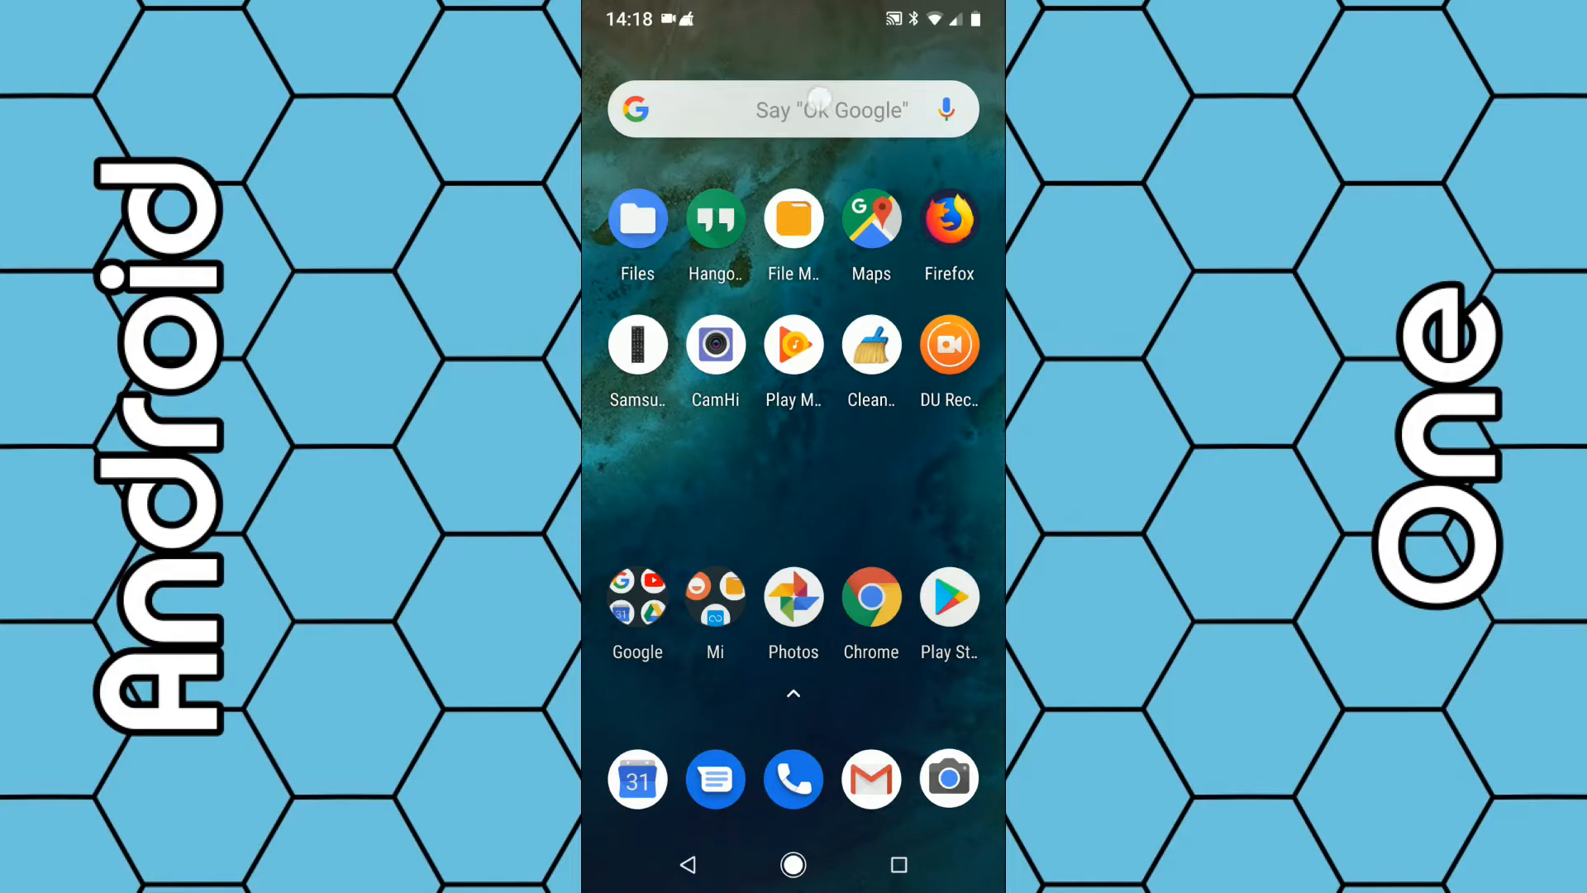
Check Gboard's ?123 numbers and symbols layer from the Google search bar, then return to letters.
{"action": "left_click", "coordinate": [825, 110]}
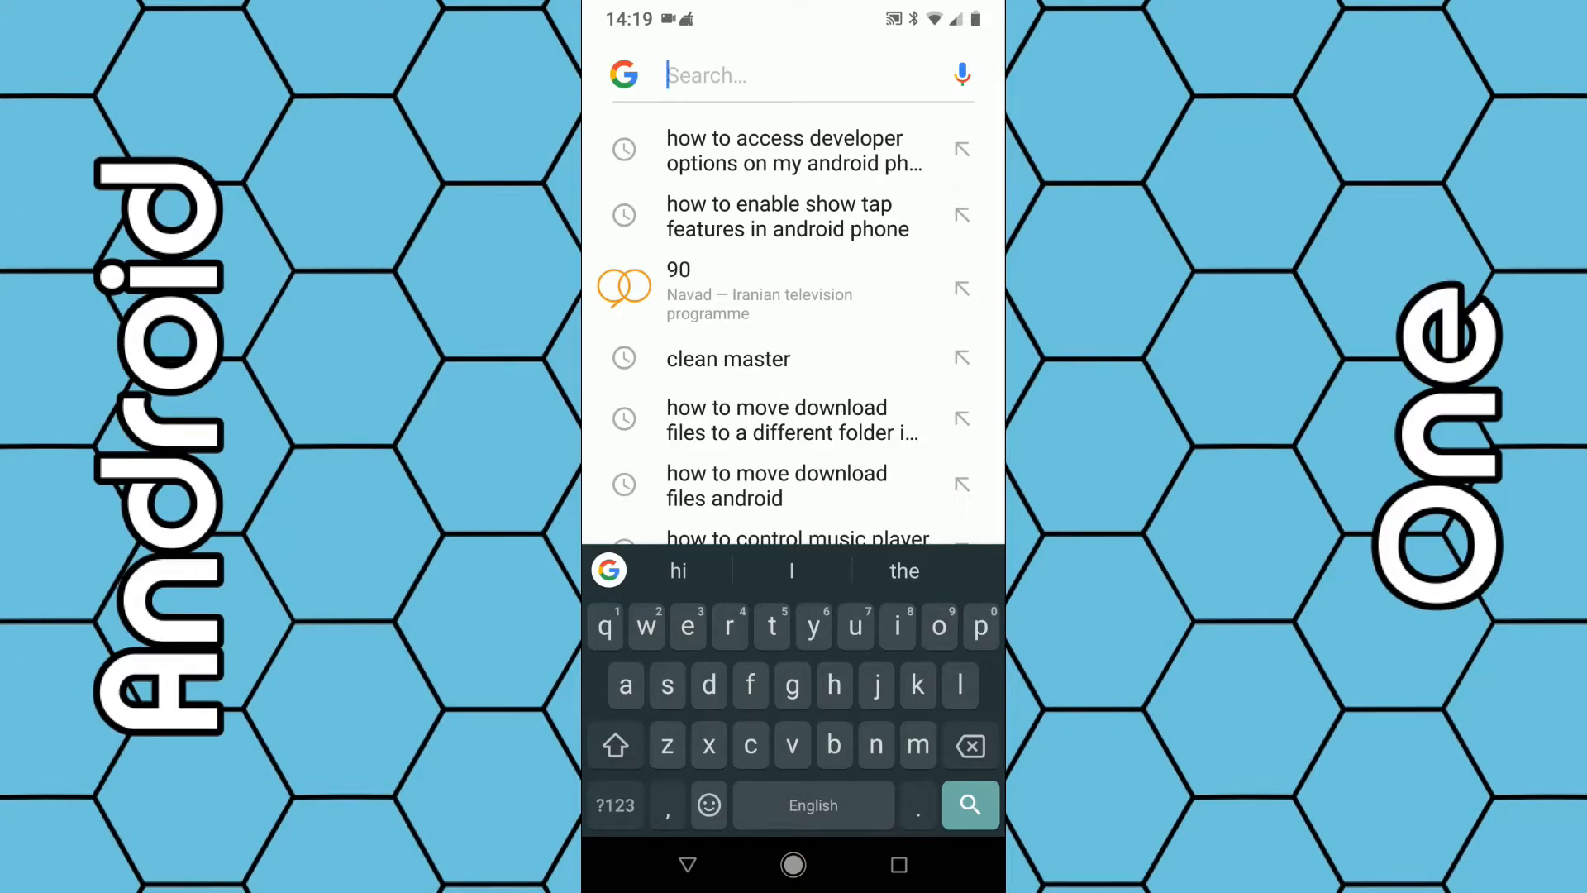
{"action": "left_click", "coordinate": [616, 805]}
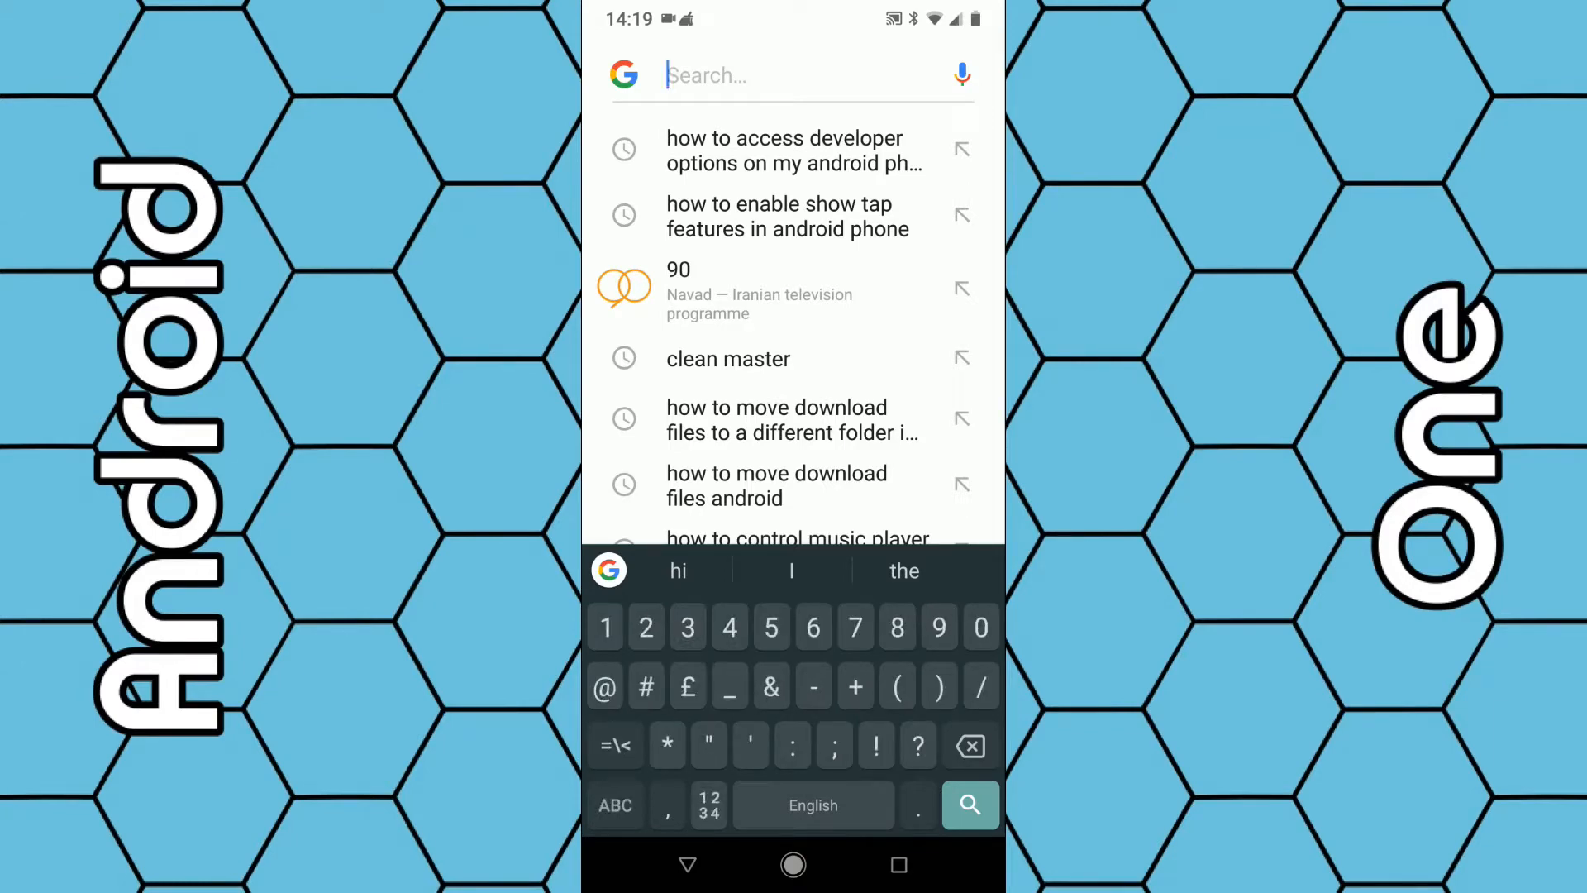
{"action": "left_click", "coordinate": [615, 806]}
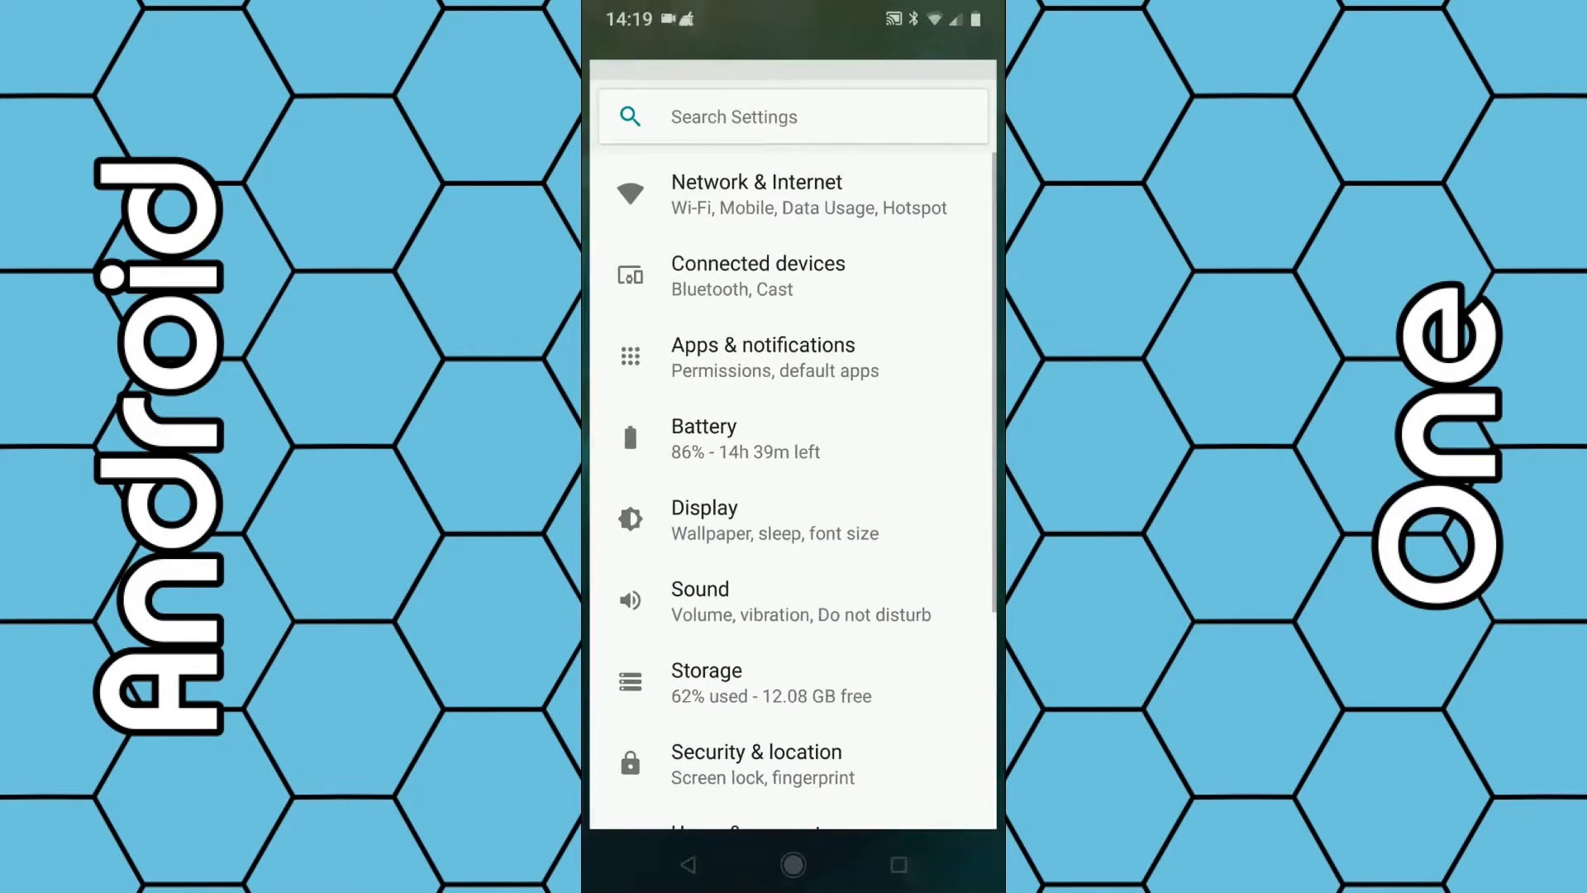
Return home and browse the app drawer to find the Settings app.
{"action": "left_click", "coordinate": [793, 866]}
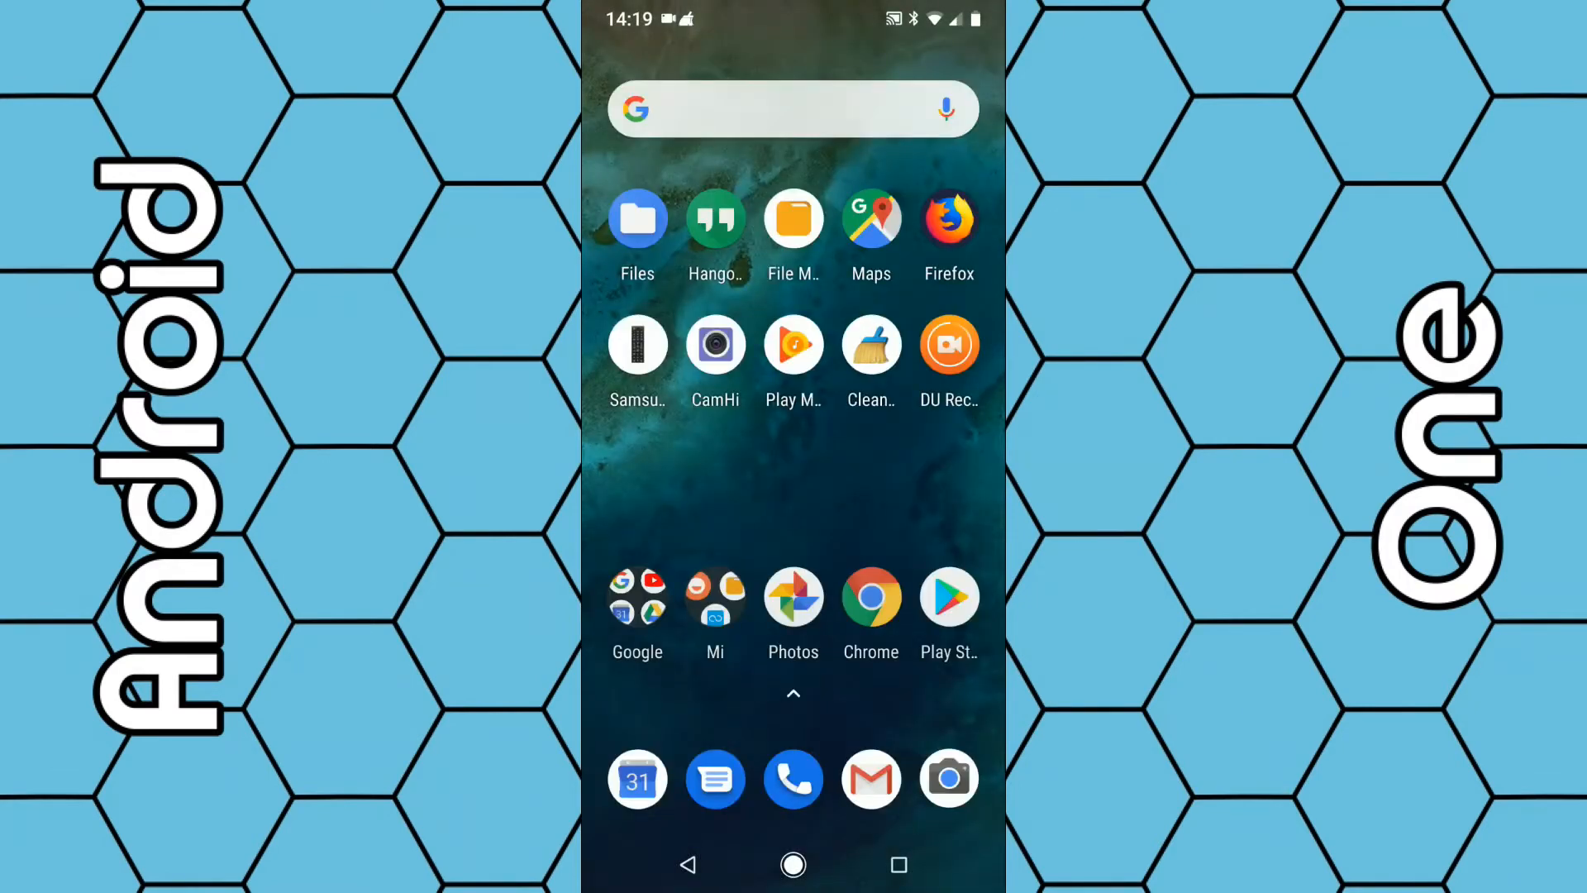
{"action": "scroll", "scroll_direction": "up", "scroll_amount": 3}
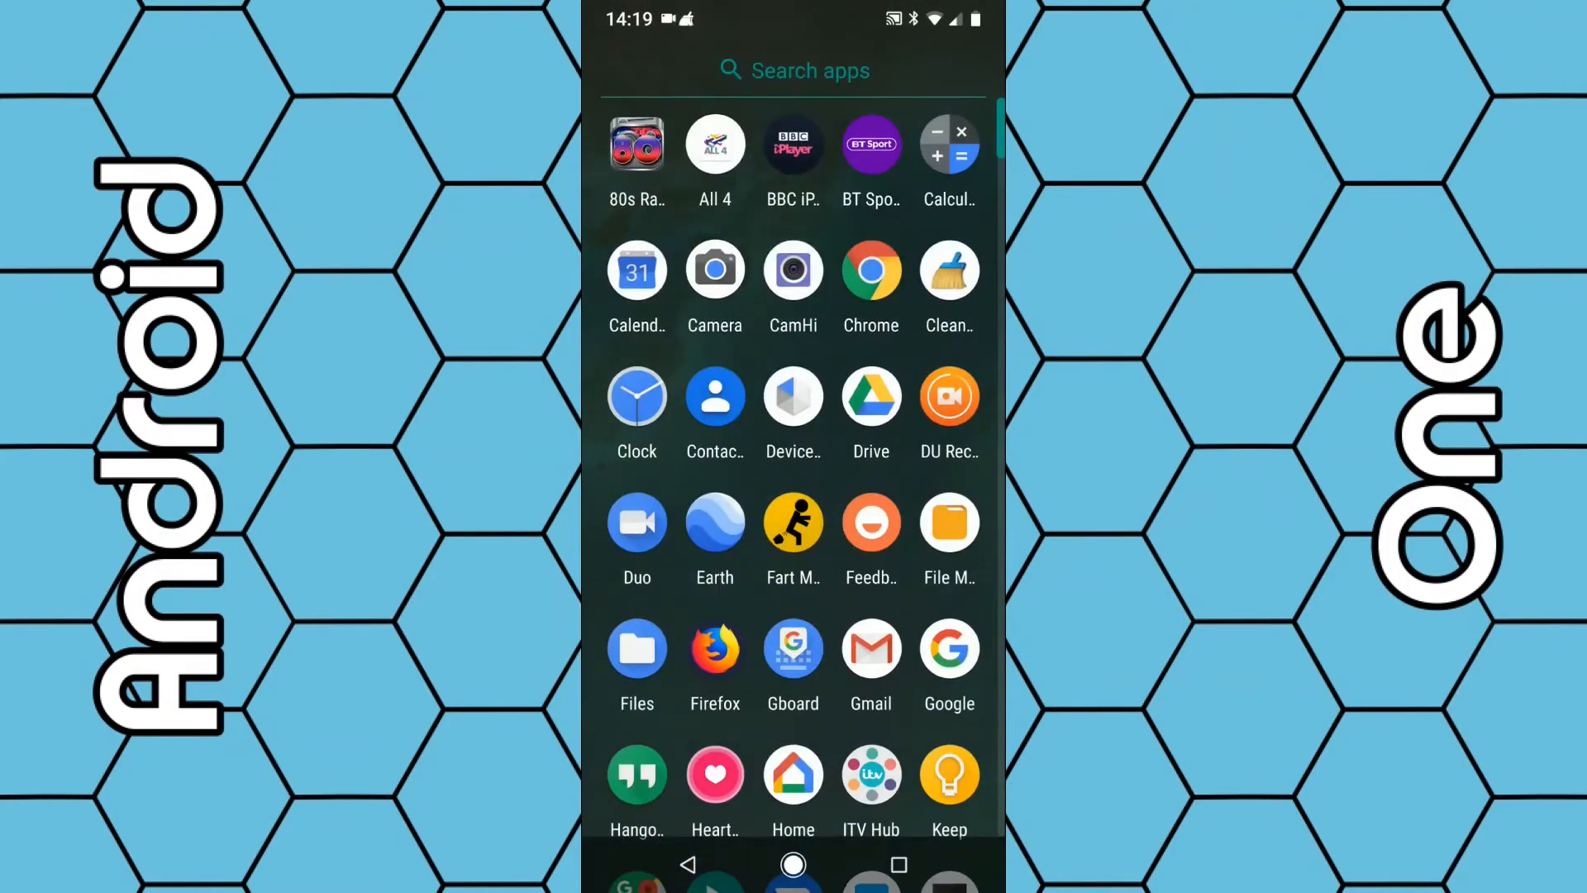
{"action": "scroll", "scroll_direction": "down", "scroll_amount": 3}
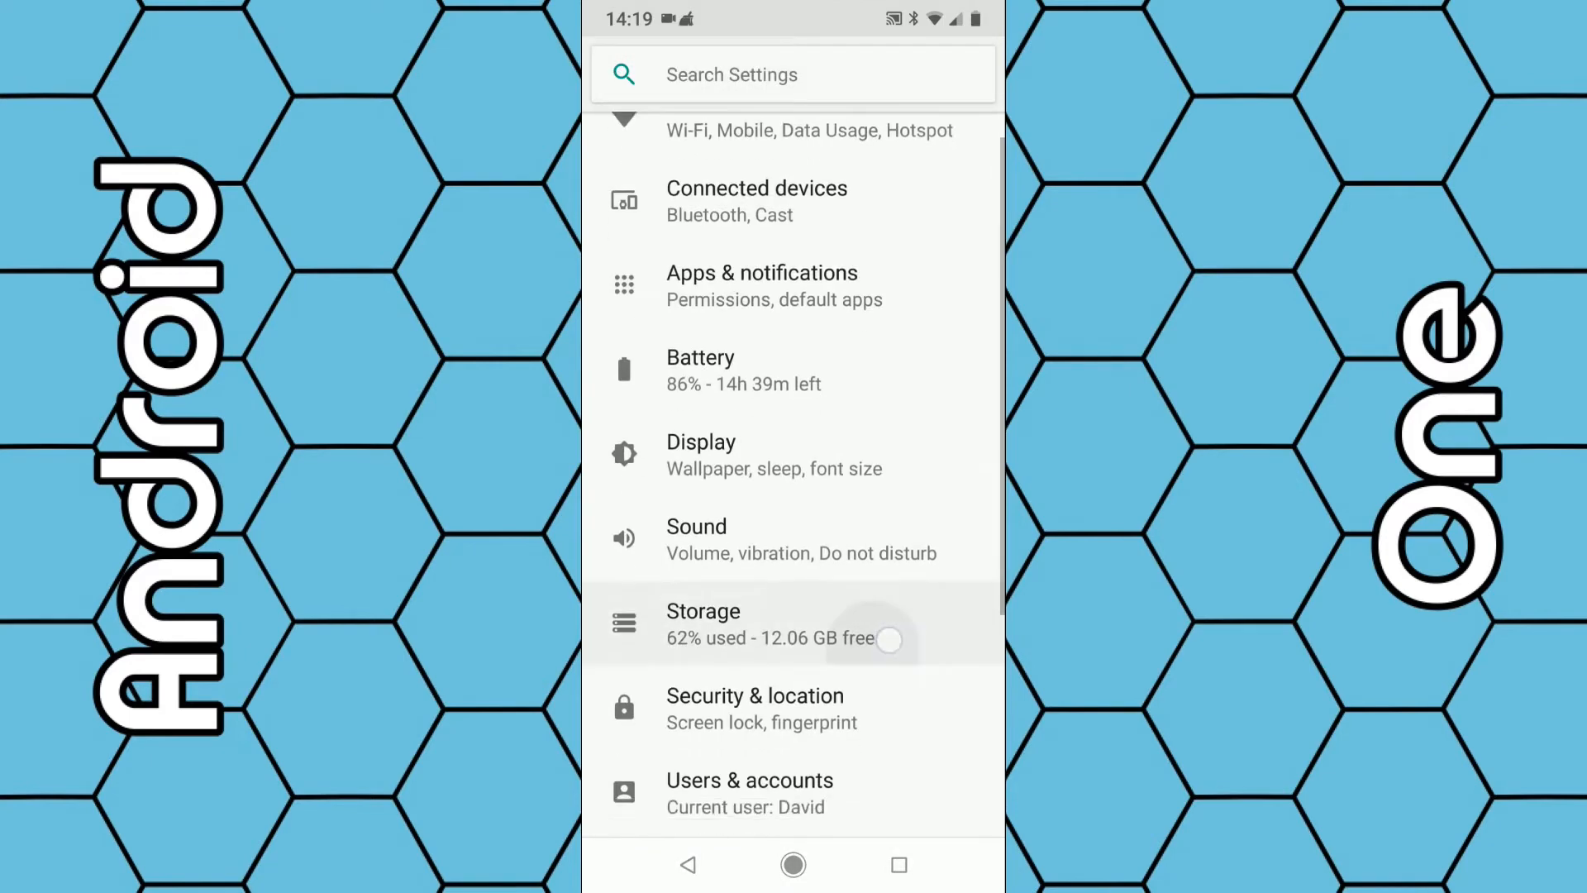
Reach Gboard settings via System > Languages & input > Virtual keyboard.
{"action": "scroll", "scroll_direction": "down", "scroll_amount": 3}
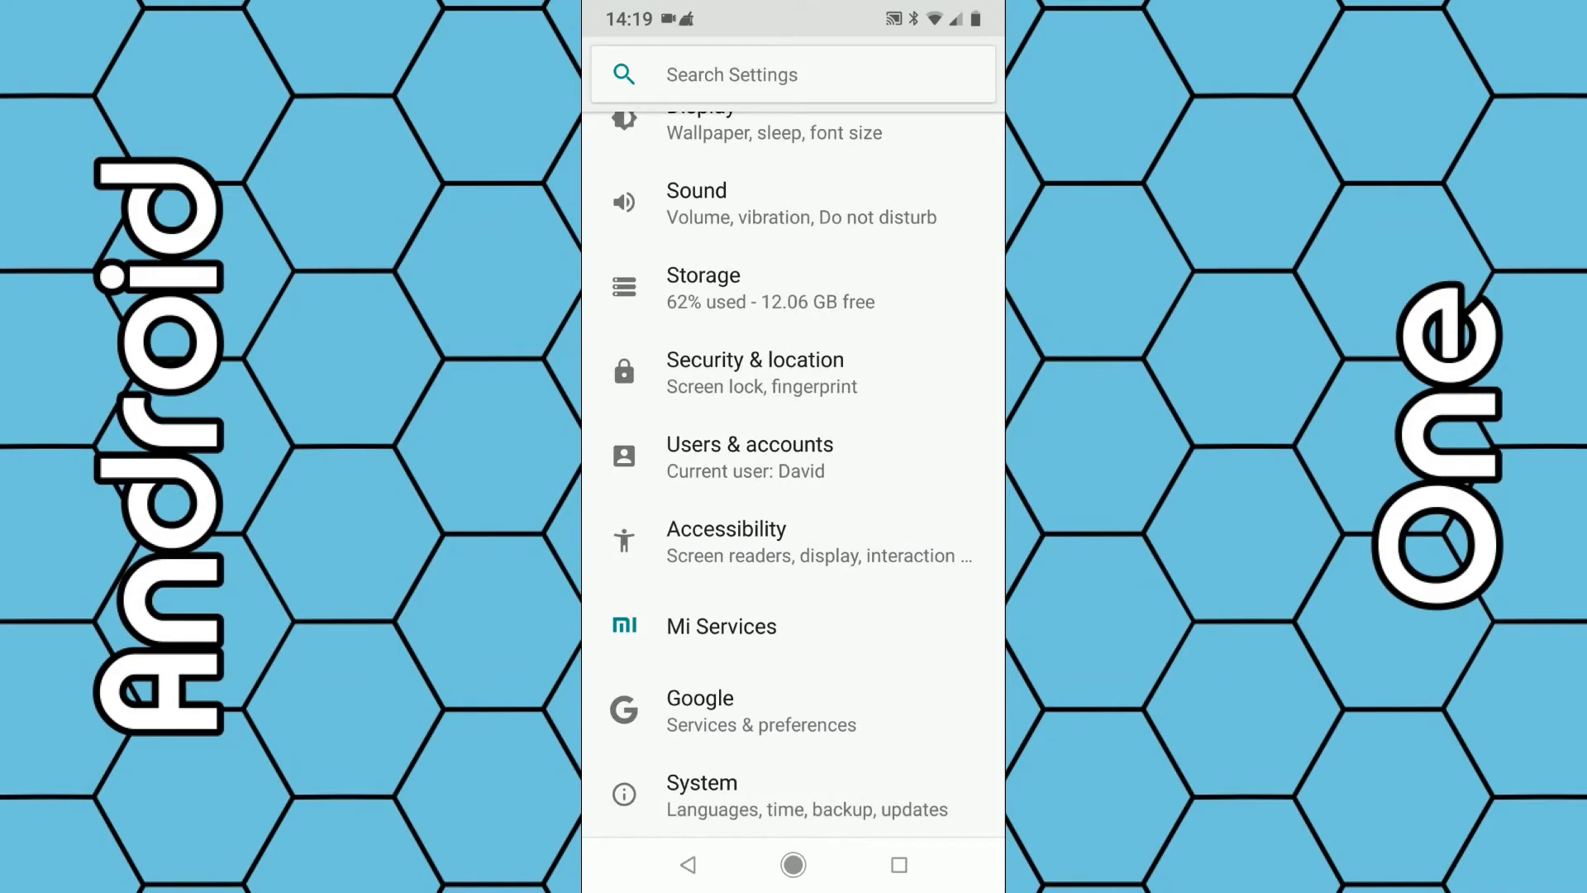
{"action": "left_click", "coordinate": [703, 783]}
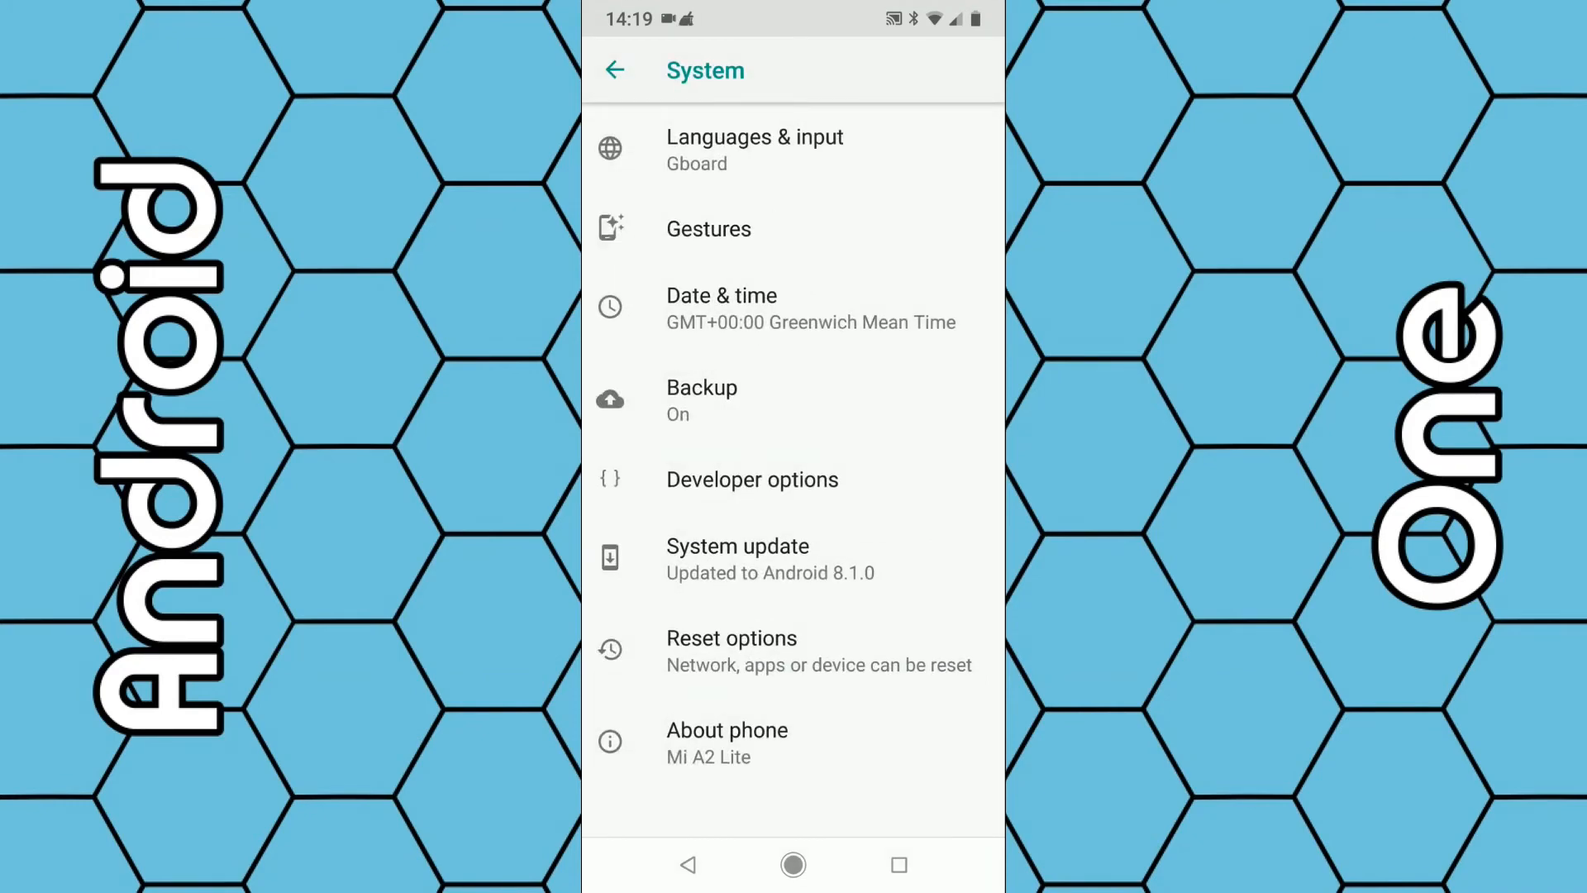
{"action": "left_click", "coordinate": [755, 149]}
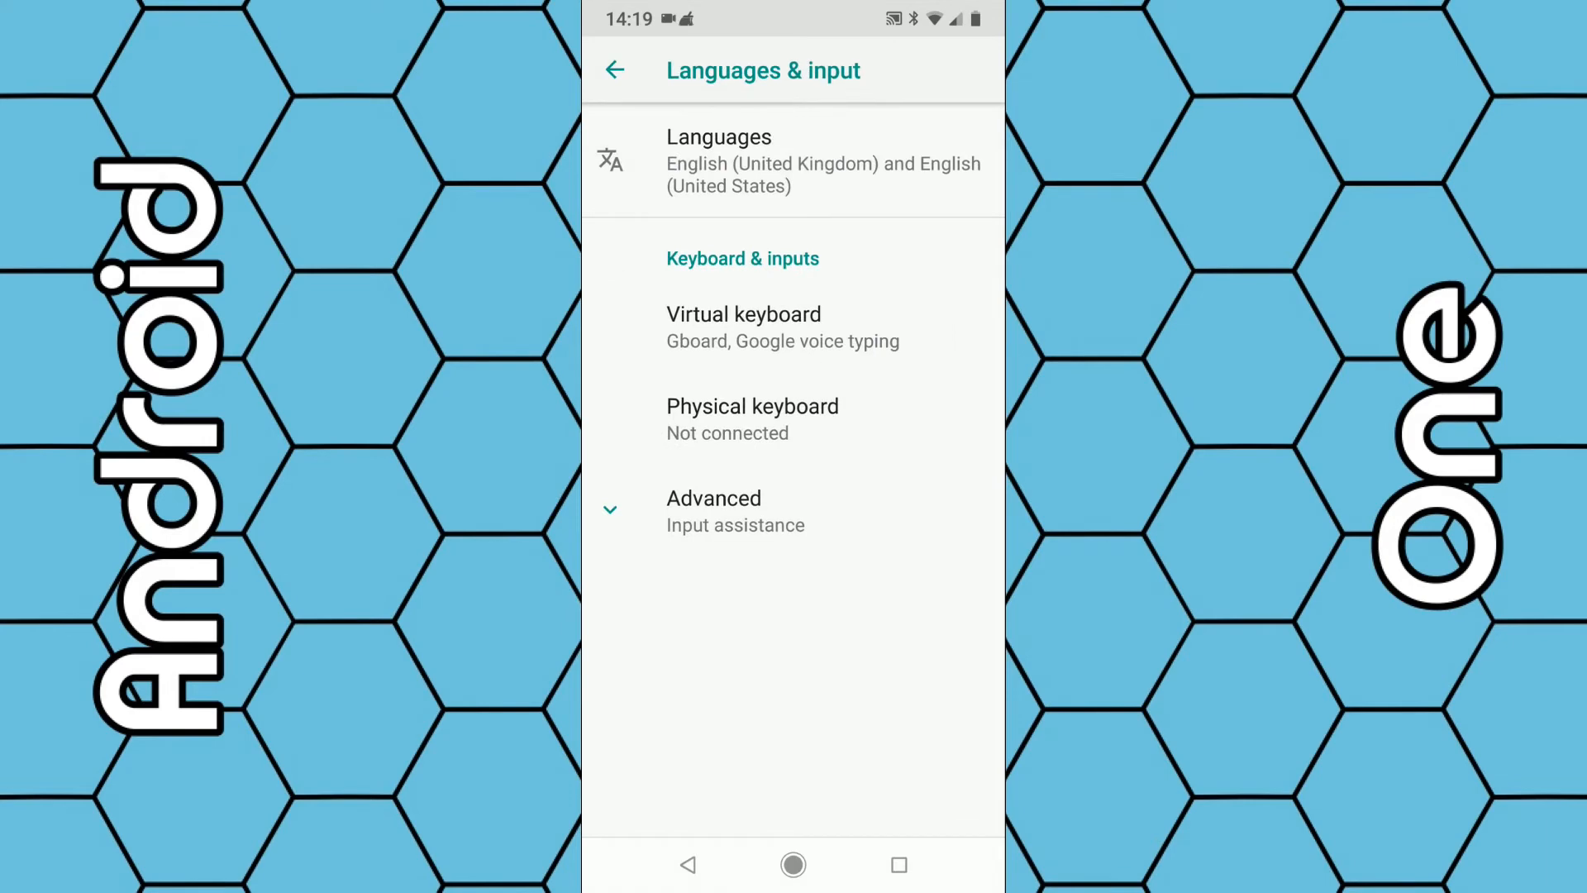
{"action": "left_click", "coordinate": [745, 326]}
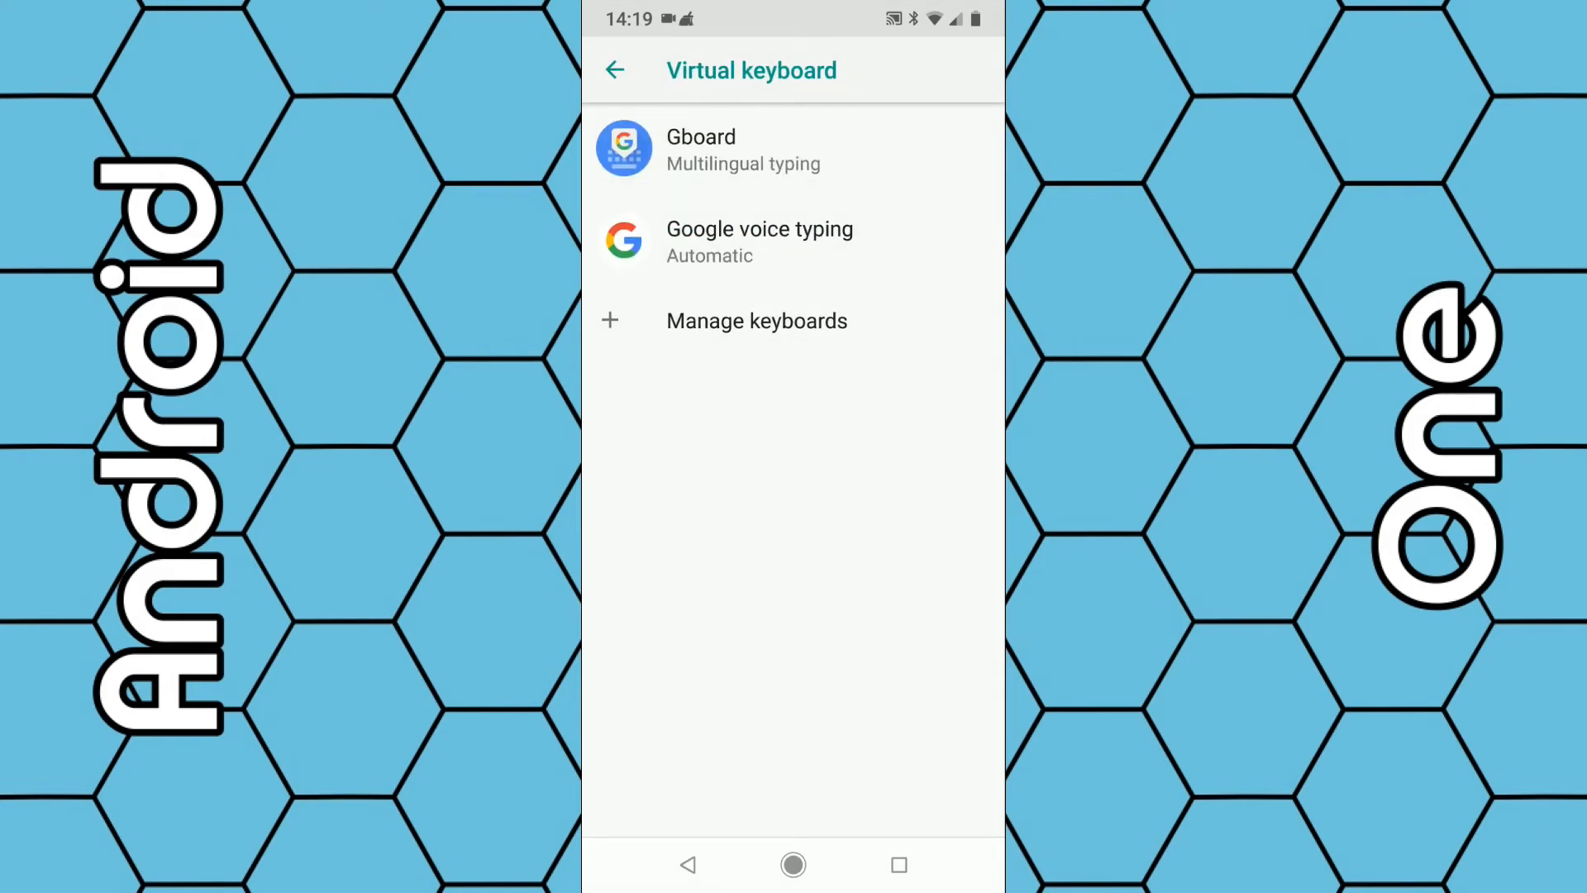
{"action": "left_click", "coordinate": [701, 148]}
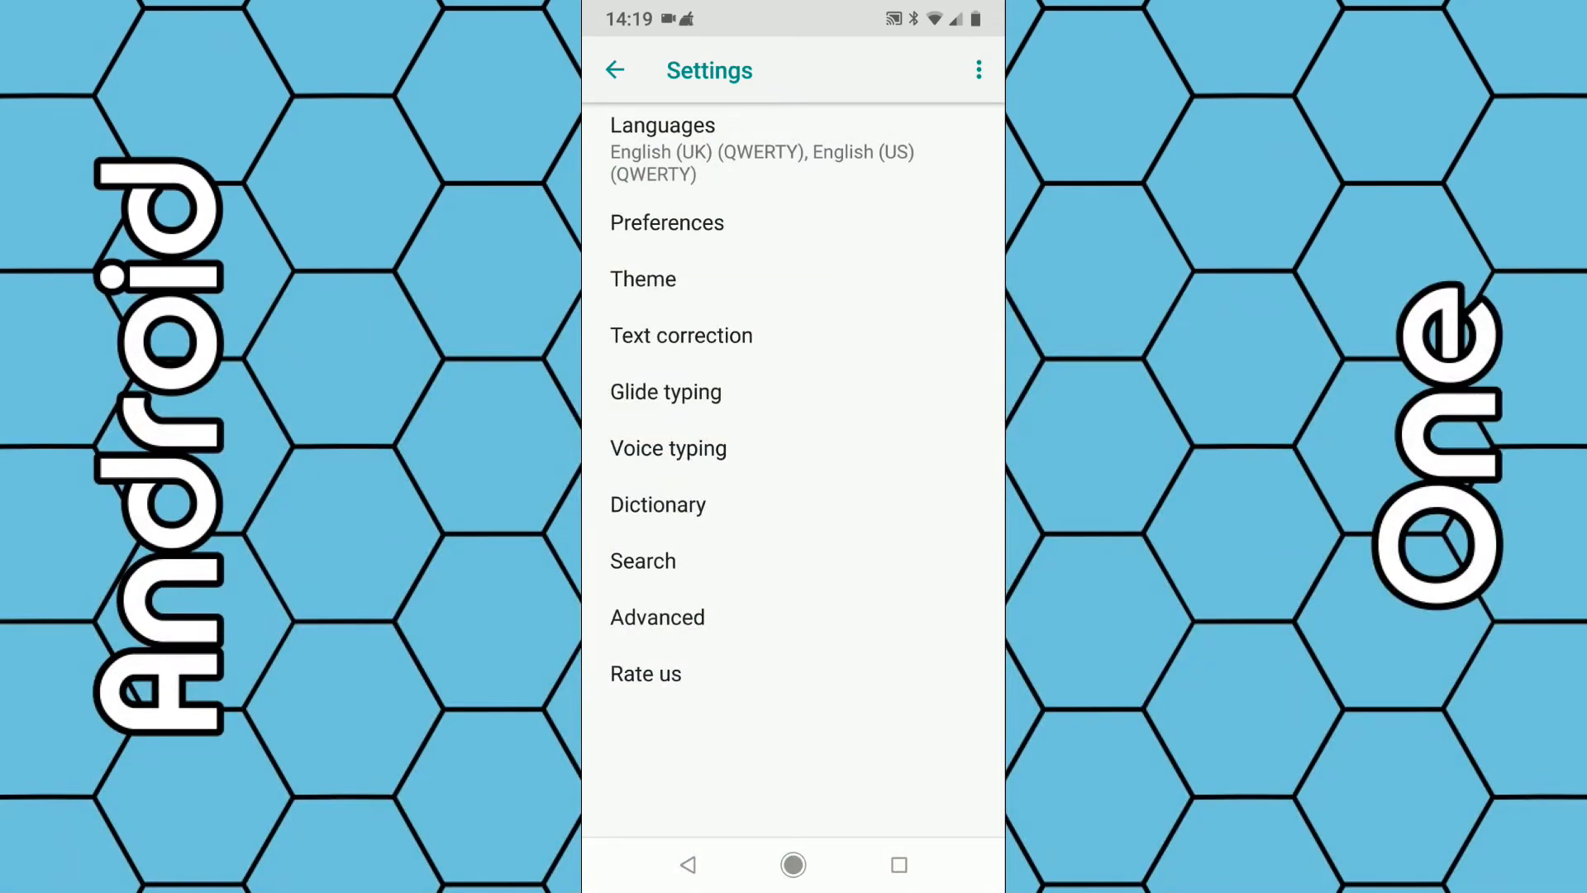
Switch on the Number row toggle in Gboard Preferences and return to Google search to test it.
{"action": "left_click", "coordinate": [666, 222]}
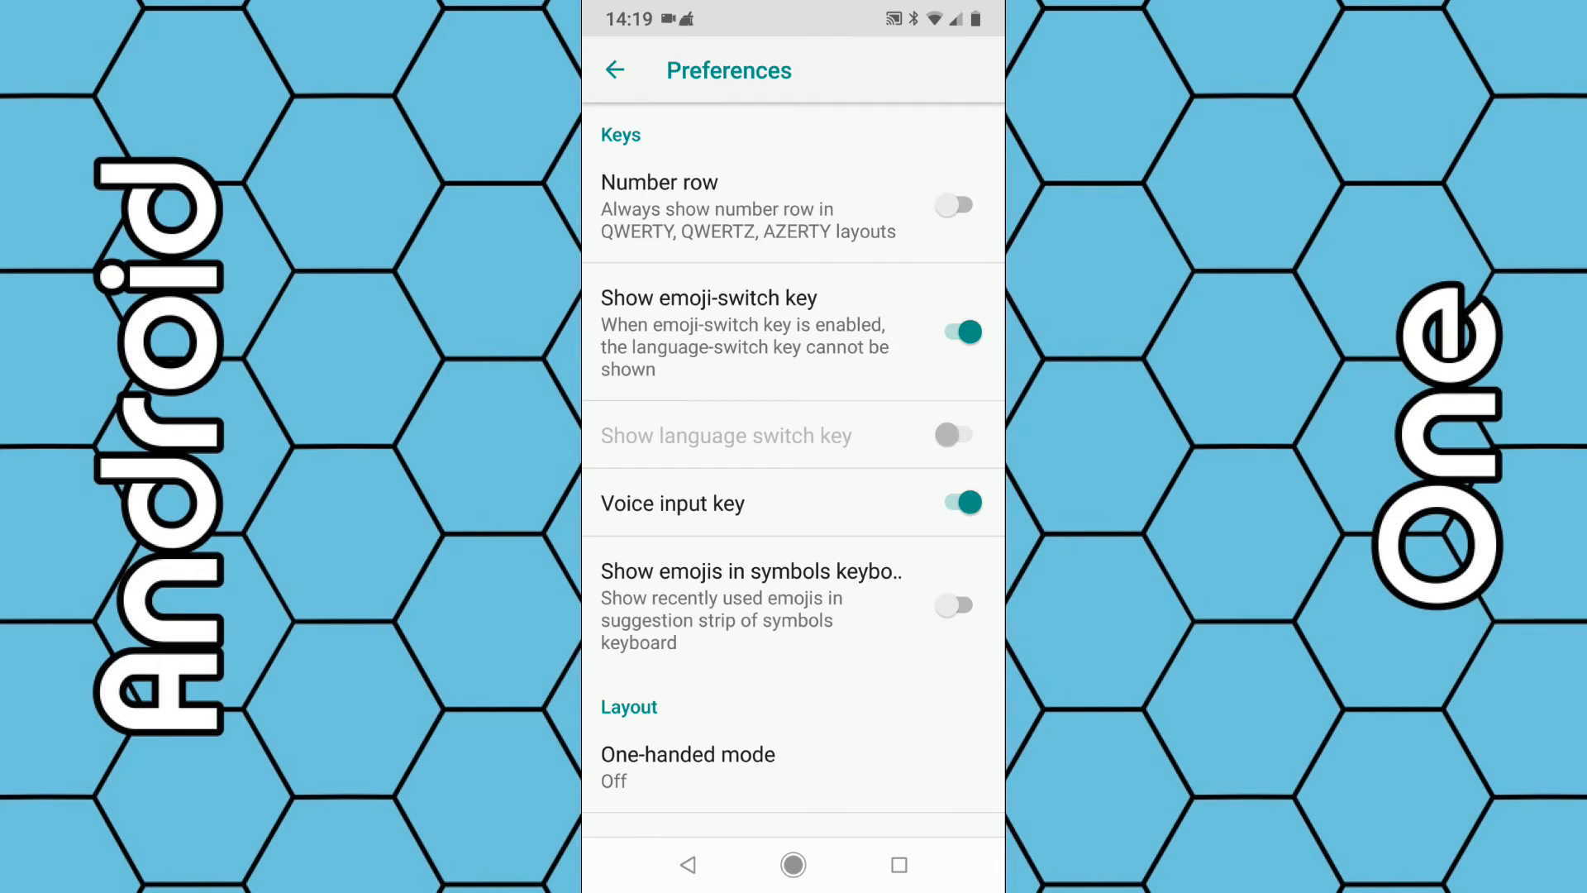
{"action": "left_click", "coordinate": [956, 205]}
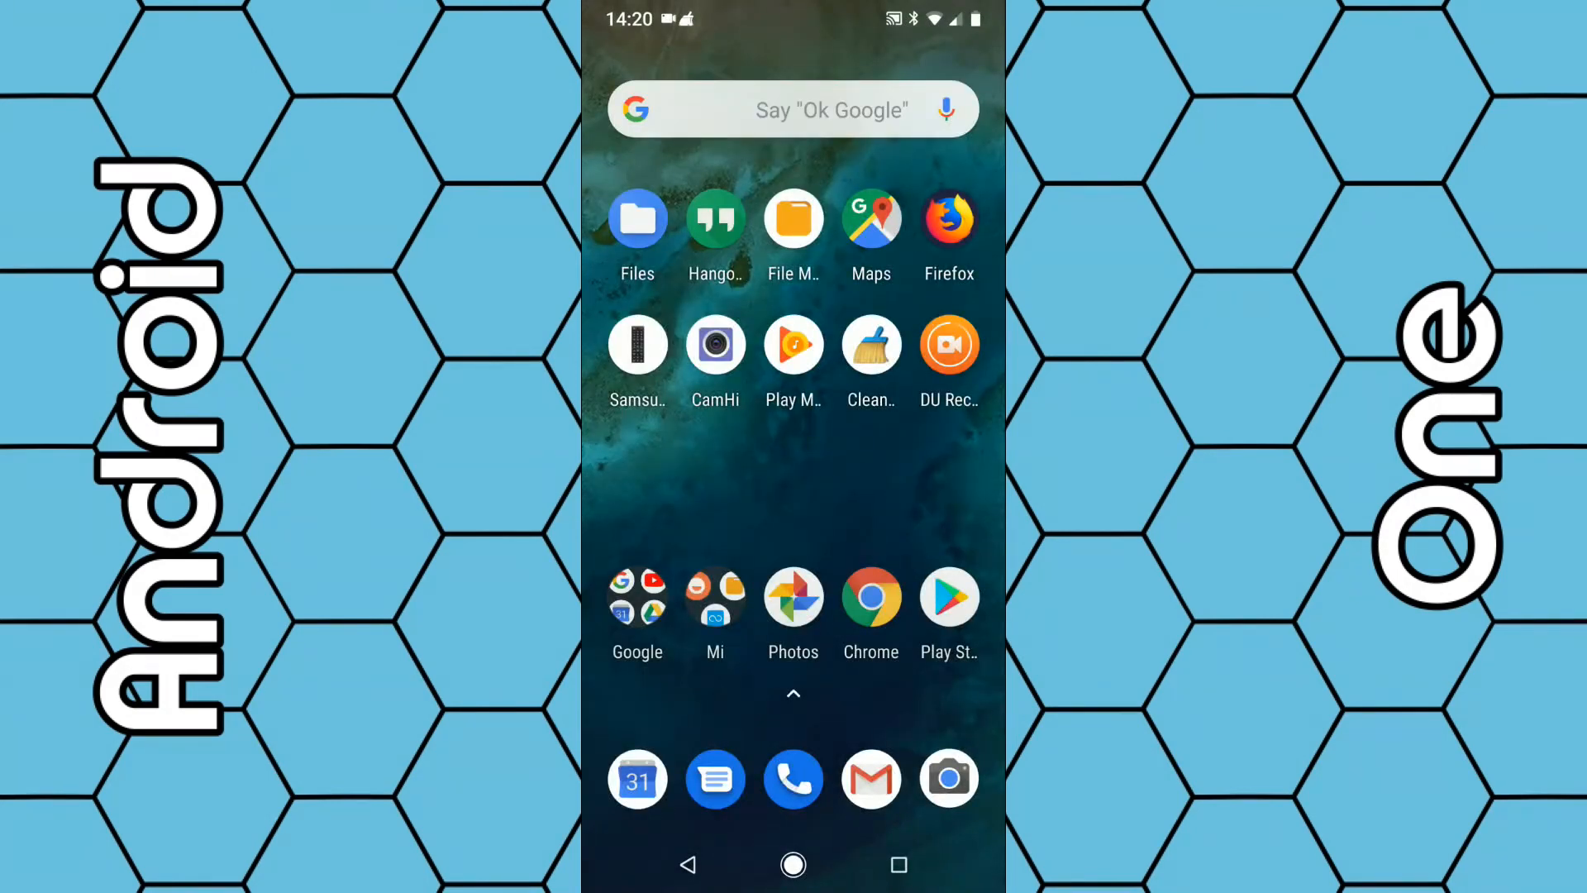
{"action": "left_click", "coordinate": [792, 110]}
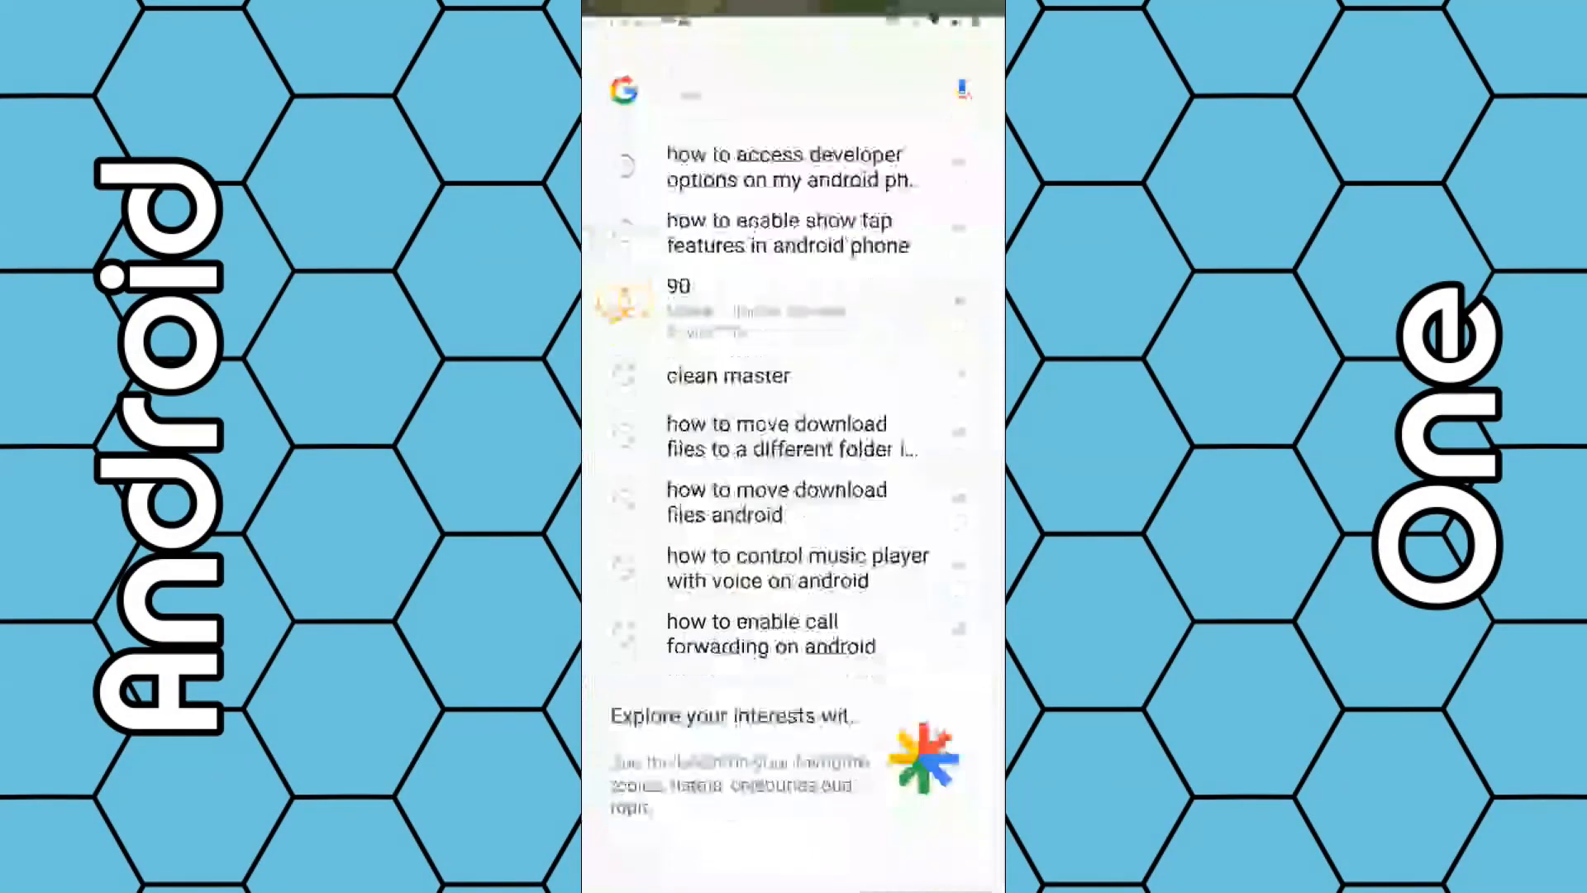